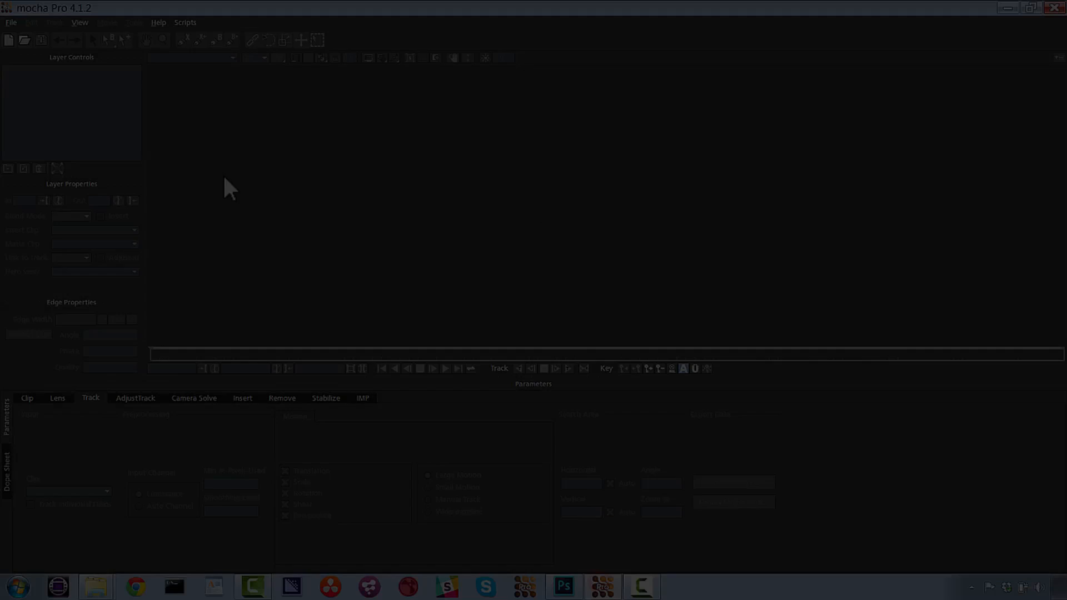
Step: Create a new project from the TimDashwood_FoodPlate_001_R clip, frames 0–58 at 23.976 fps
left_click(11, 23)
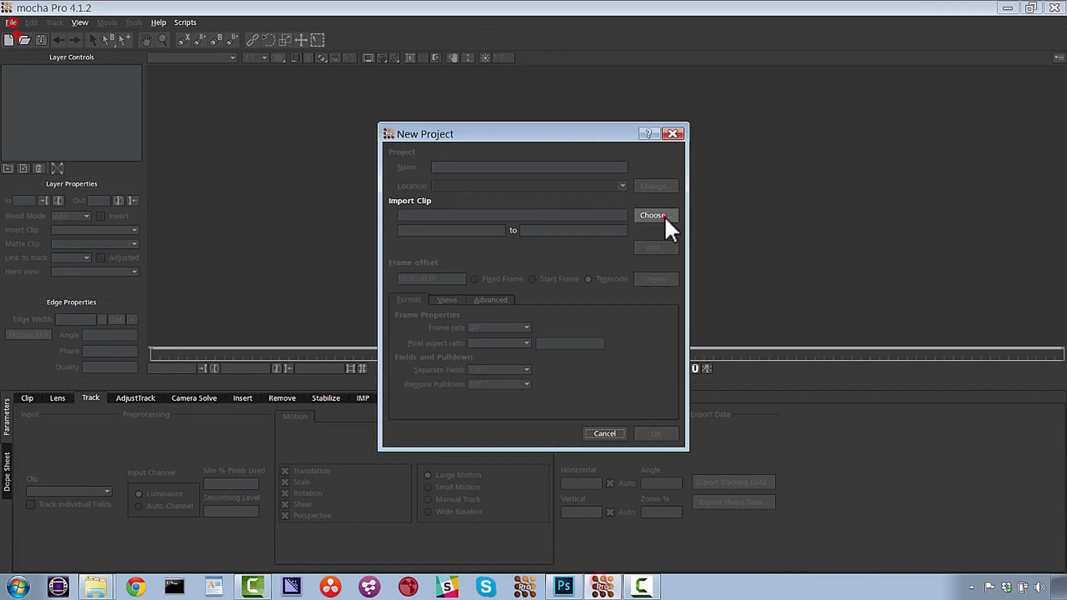
left_click(654, 216)
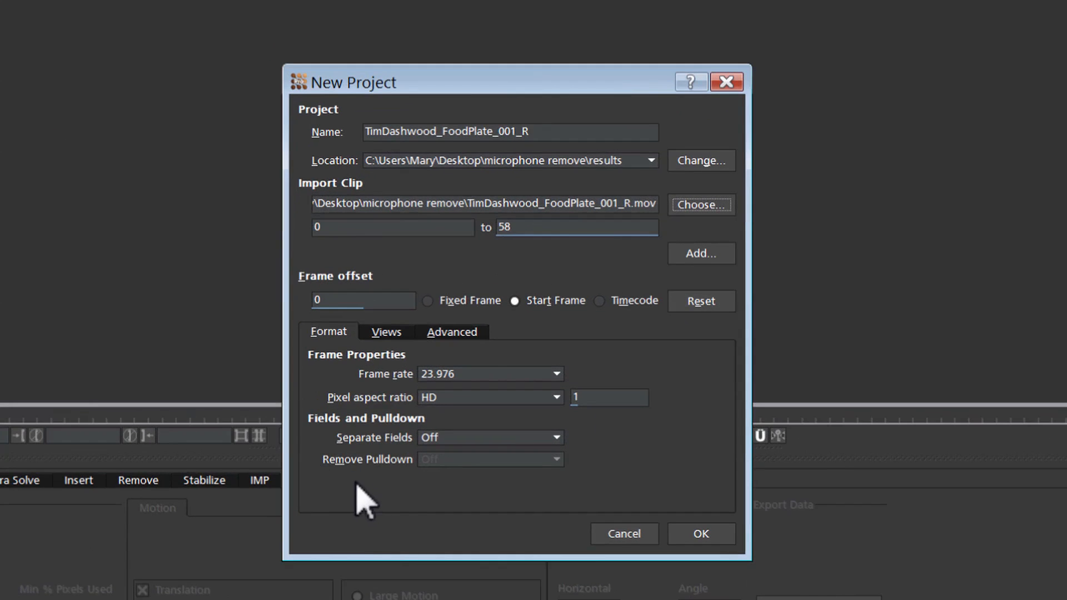
mouse_move(480, 391)
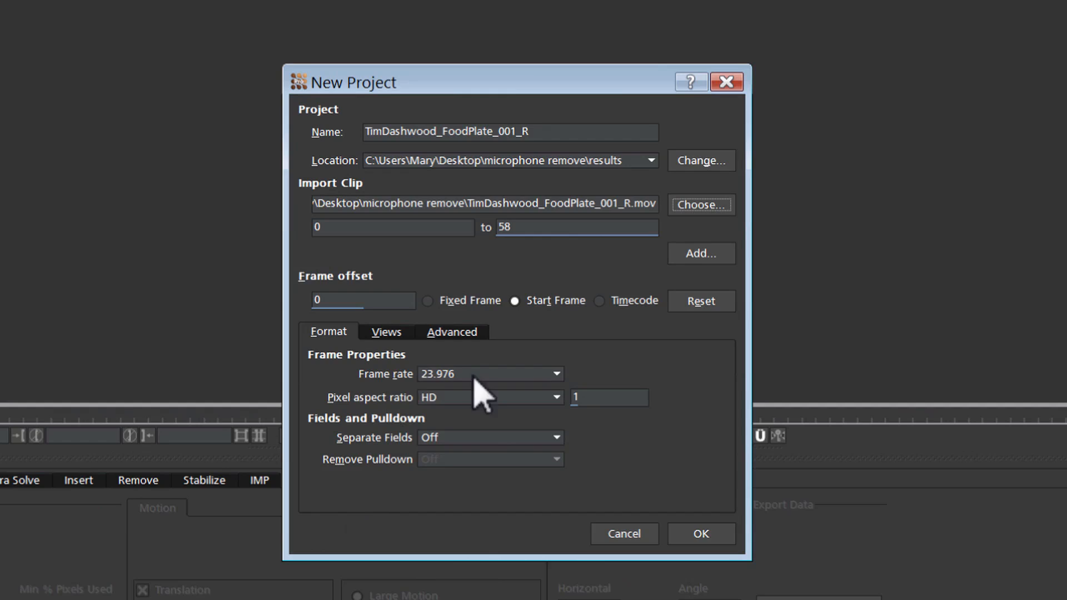
mouse_move(496, 419)
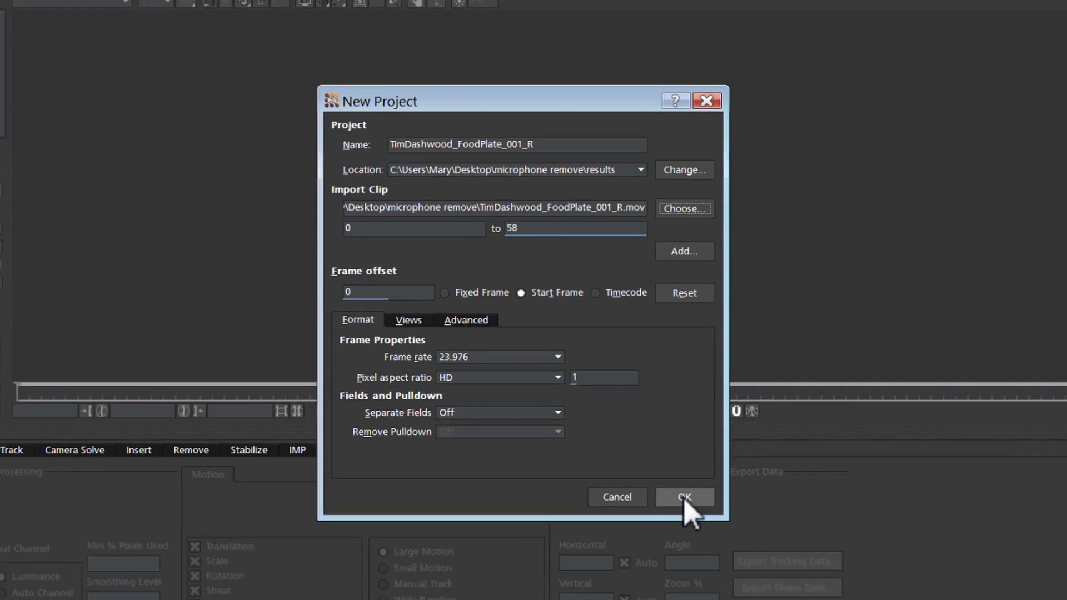
left_click(682, 496)
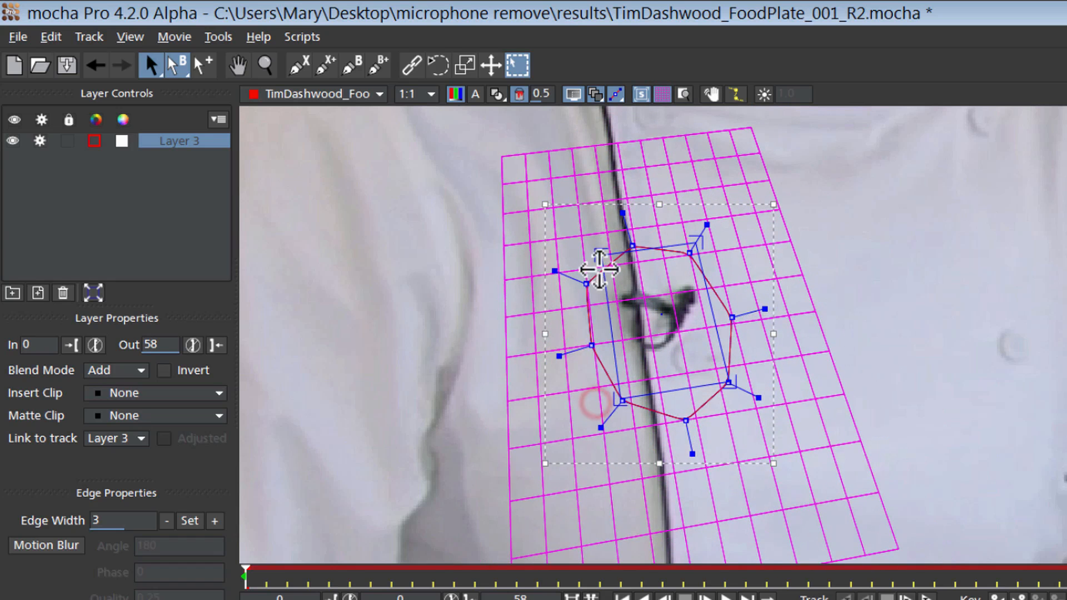
Step: Shape the BG TRACK spline around the chest area near the microphone for tracking
left_click_drag(601, 269, 692, 302)
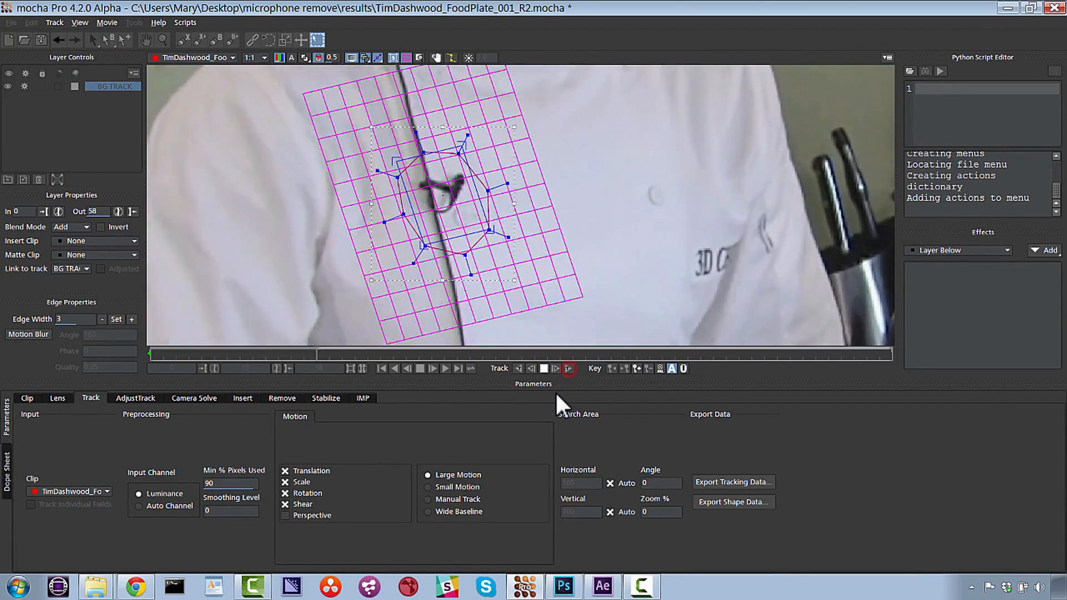
Step: Start a new REMOVE X-spline tightly around the microphone on the chef's chest
left_click(569, 368)
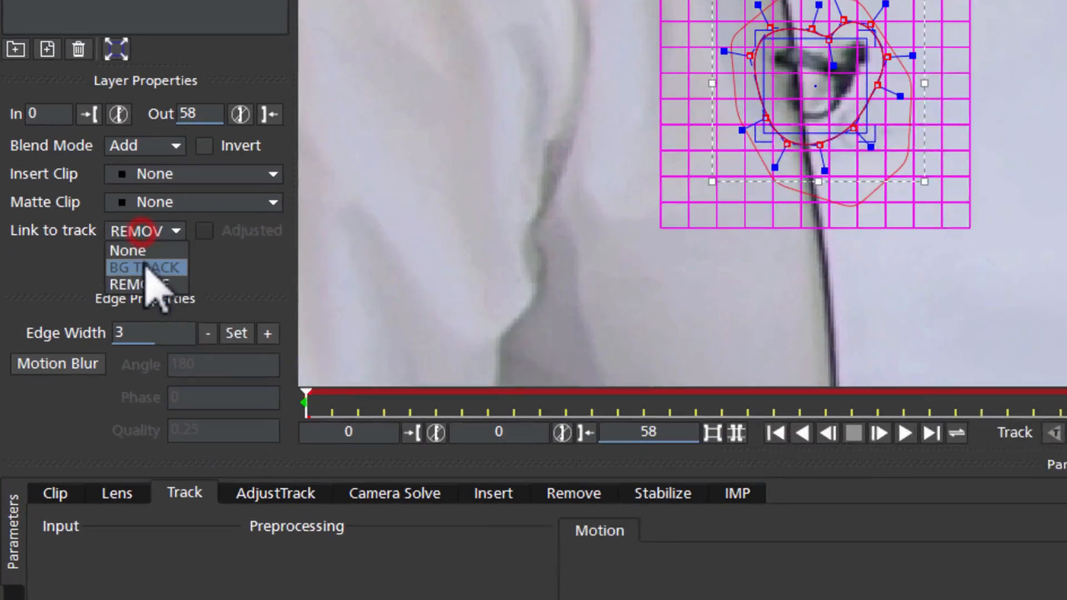
Step: Link the REMOVE layer to the BG TRACK motion and hide the planar grid overlay
left_click(145, 267)
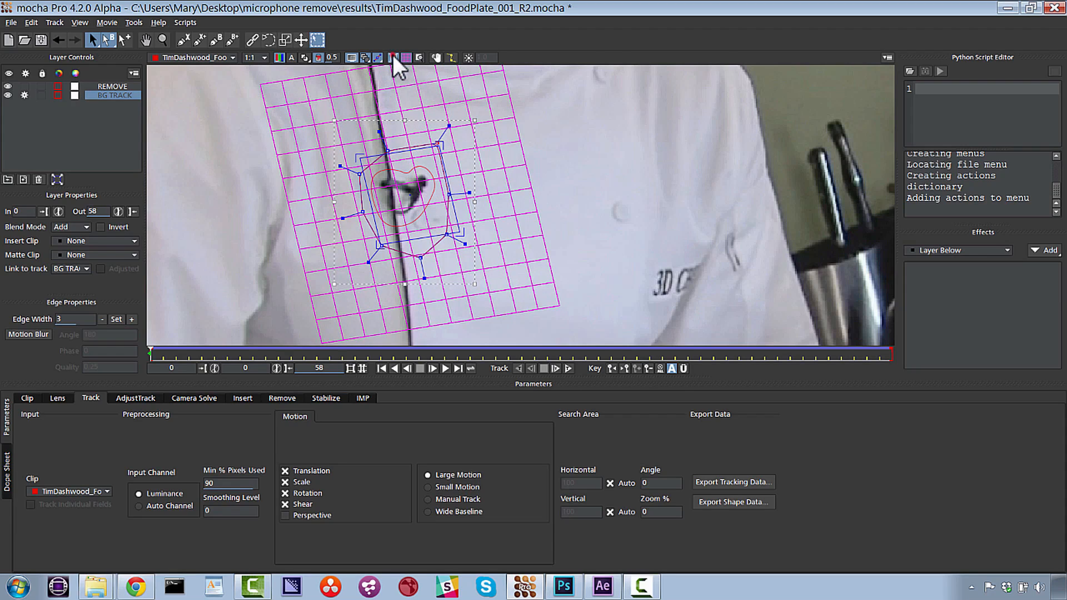
left_click(394, 57)
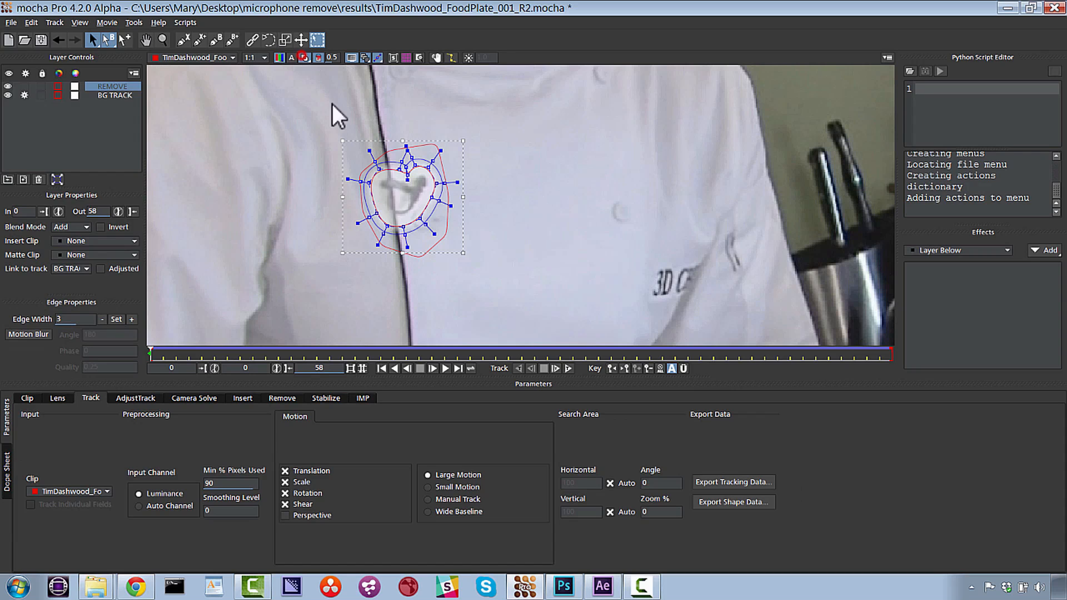
Step: Change the REMOVE layer's matte colour to red
left_click(59, 74)
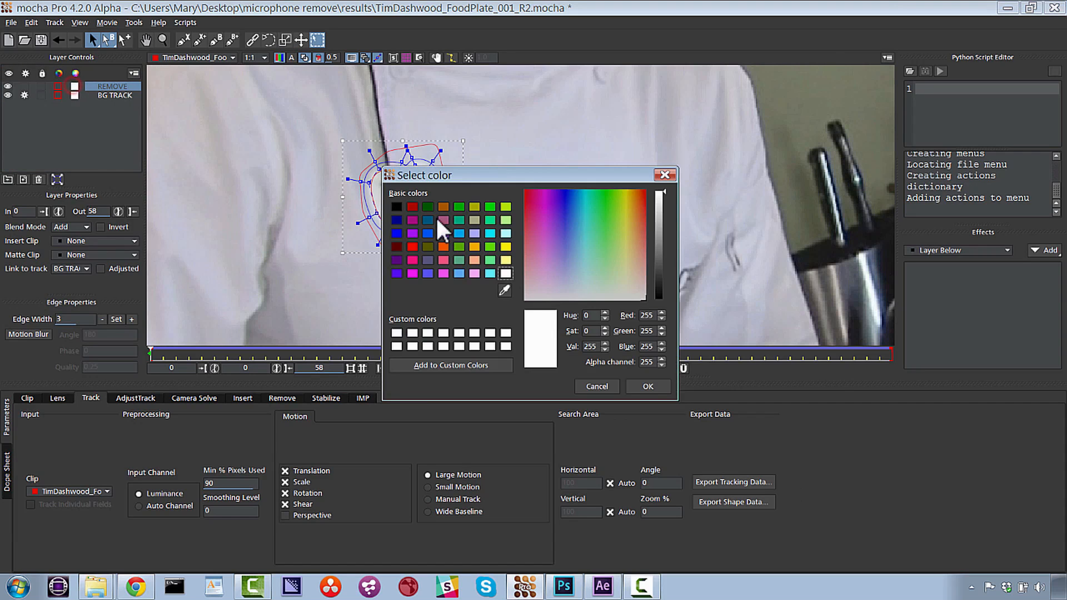
left_click(647, 386)
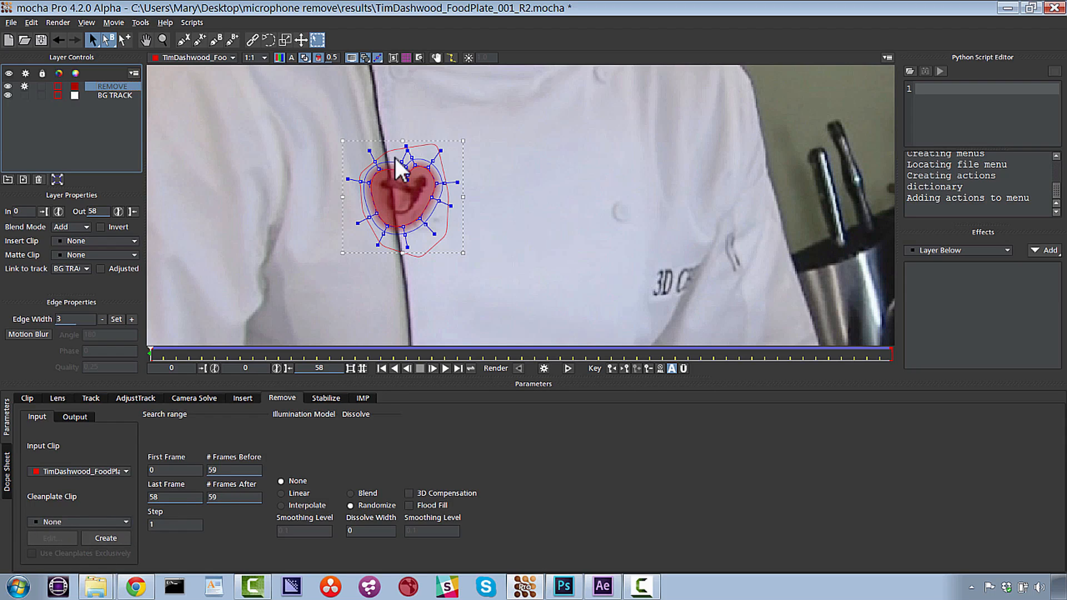
mouse_move(426, 199)
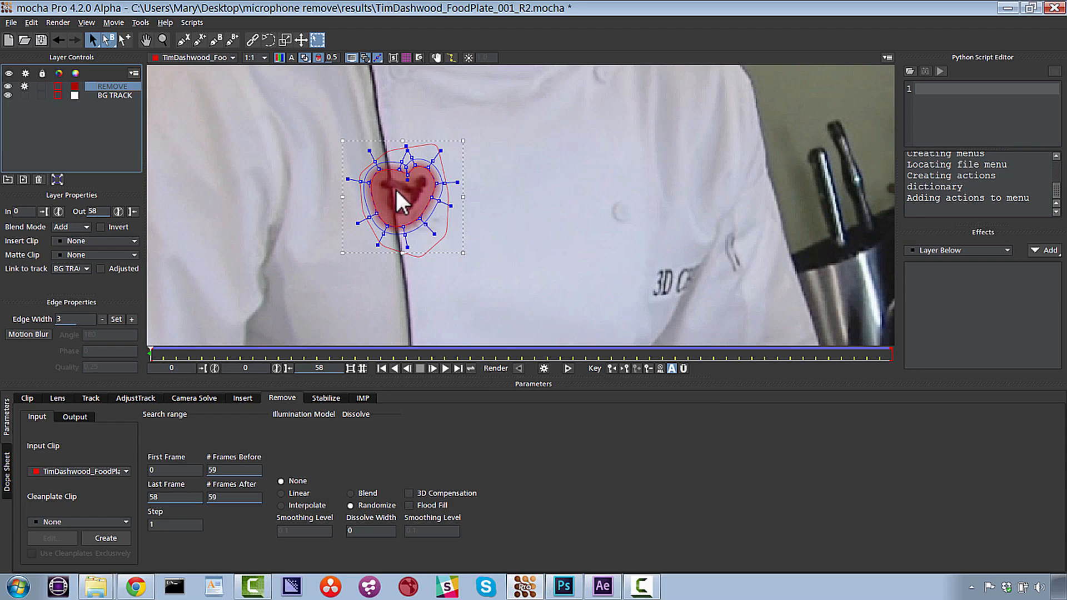
mouse_move(400, 208)
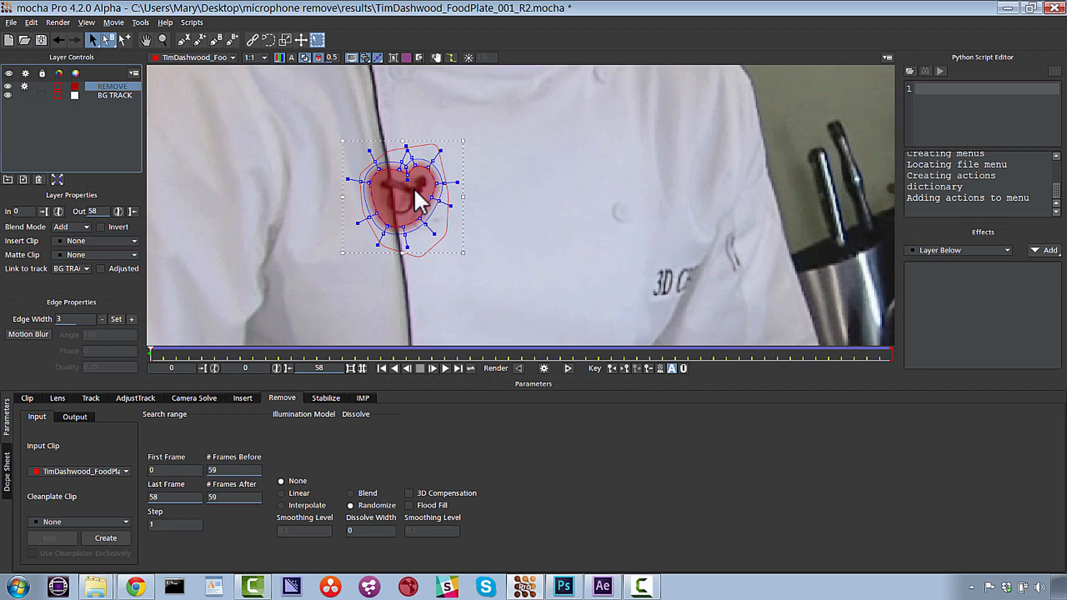
mouse_move(426, 182)
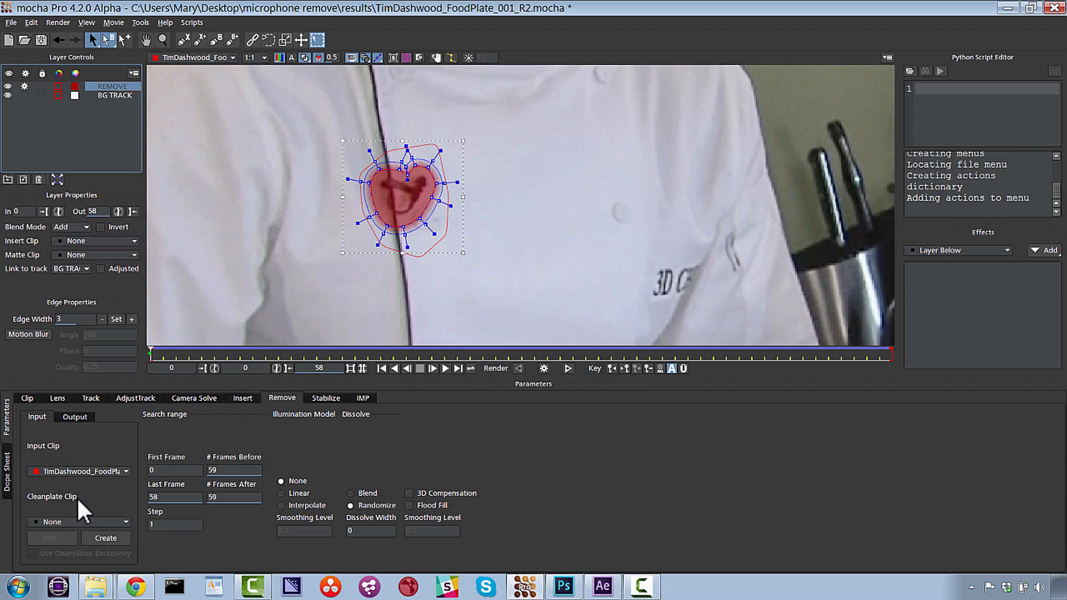
mouse_move(407, 231)
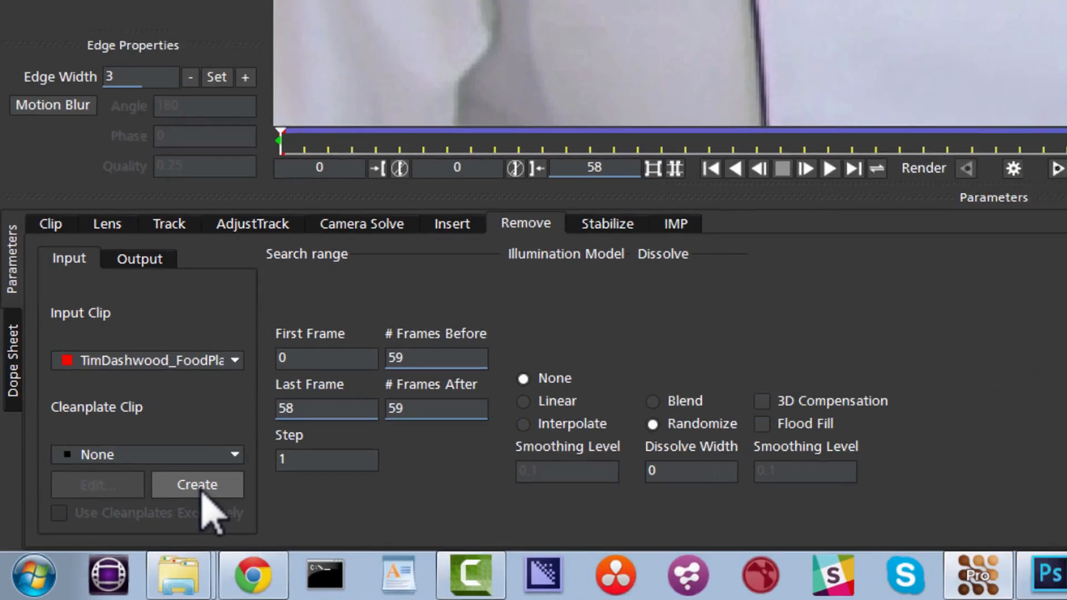
Step: Create a clean plate clip from the current frame for the REMOVE layer
left_click(196, 484)
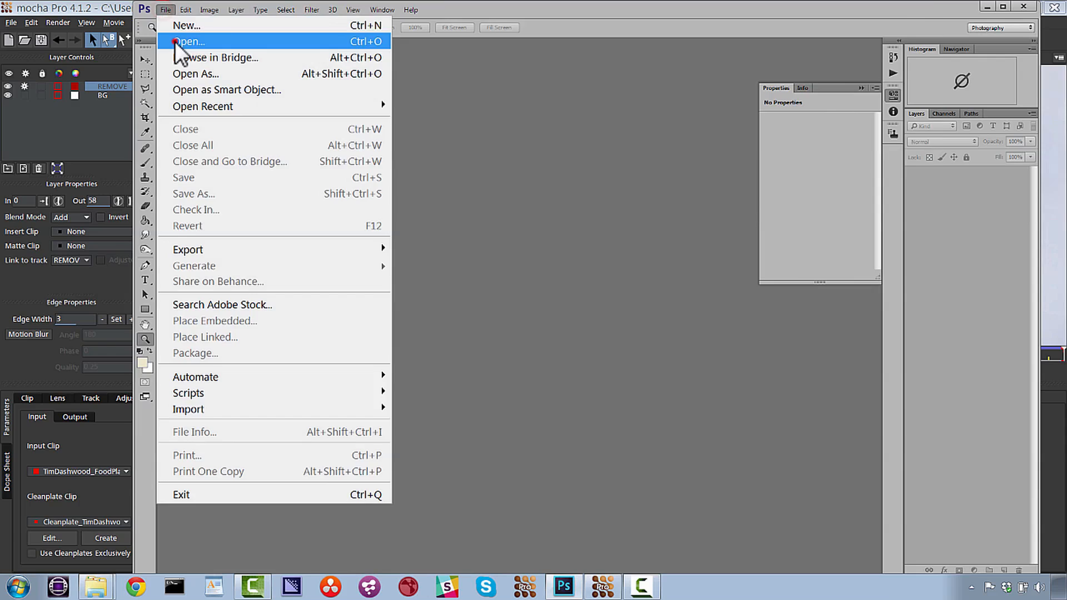
Step: Open the Cleanplate_TimDashwood_FoodPlate_001_R58 image from the results folder
left_click(190, 41)
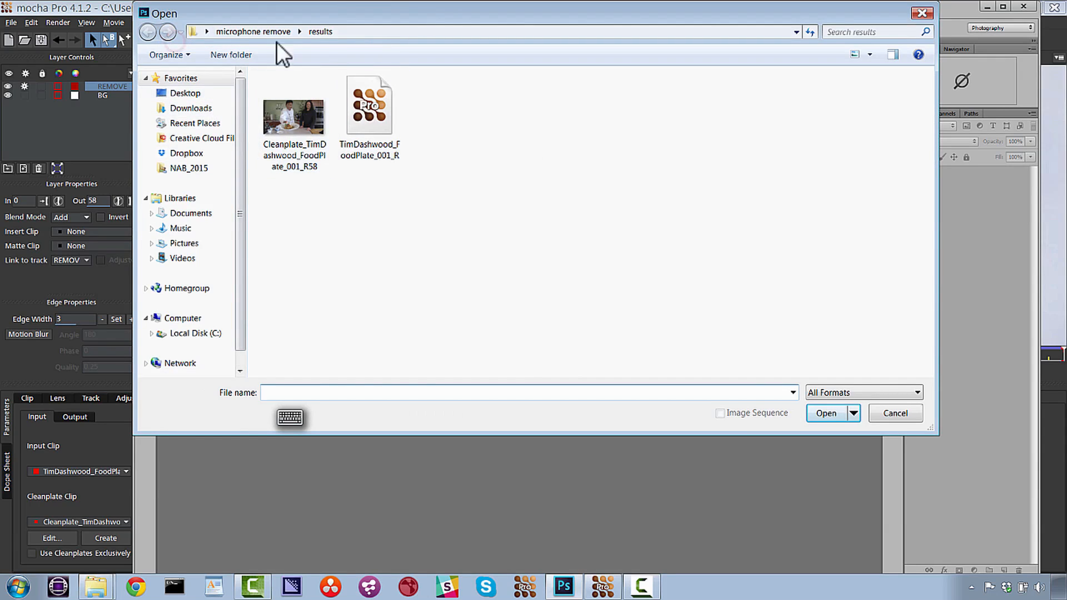
left_click(294, 113)
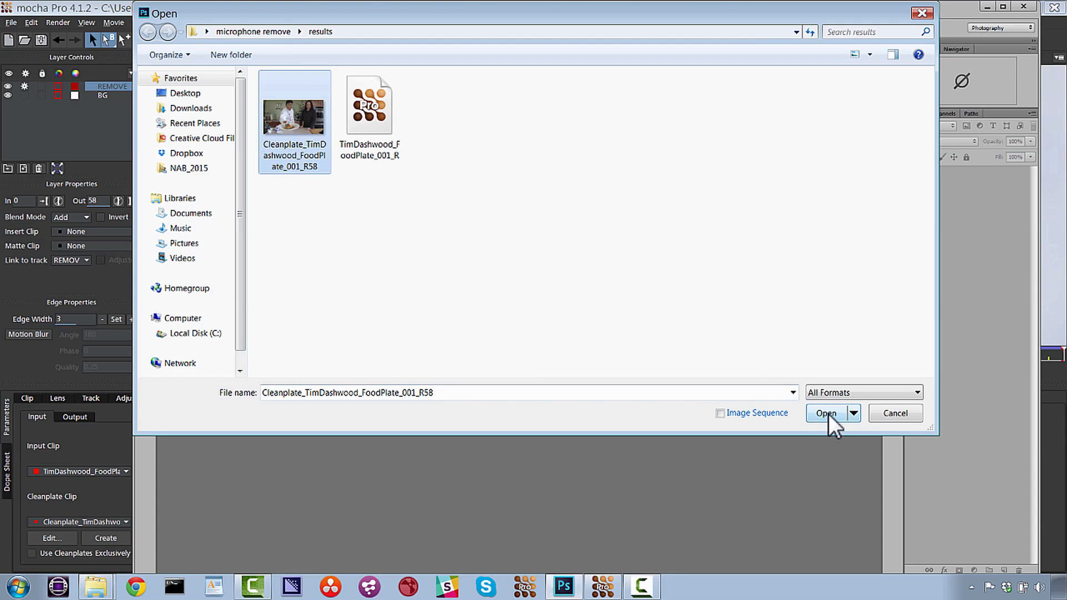
left_click(353, 10)
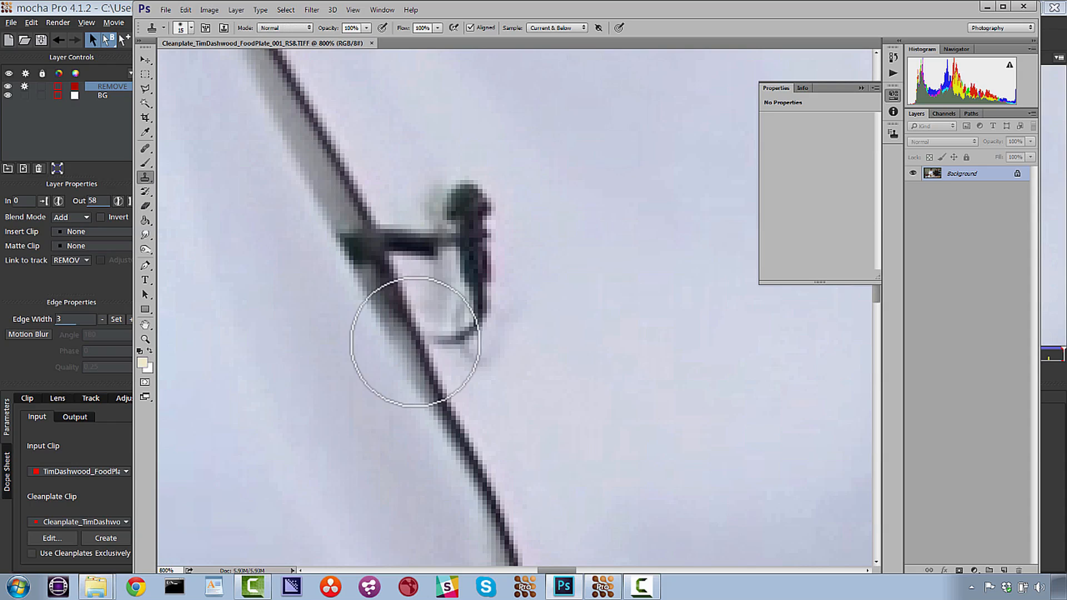
Step: Clone clean jacket fabric over the microphone on the clean plate
left_click(411, 341)
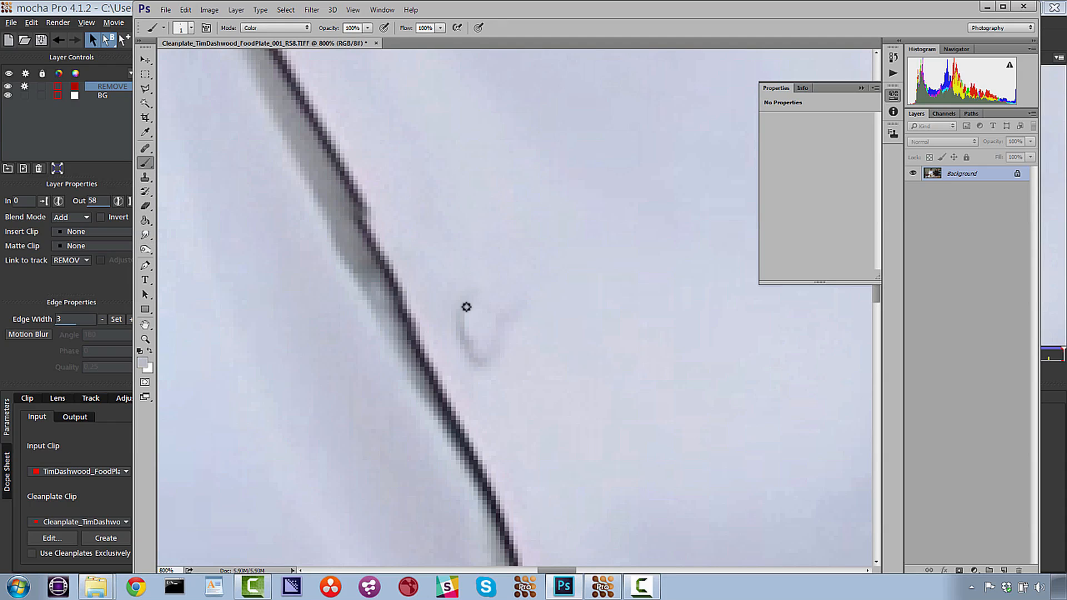
Step: Switch the brush to Normal blend mode and paint out the leftover microphone outline
left_click(275, 27)
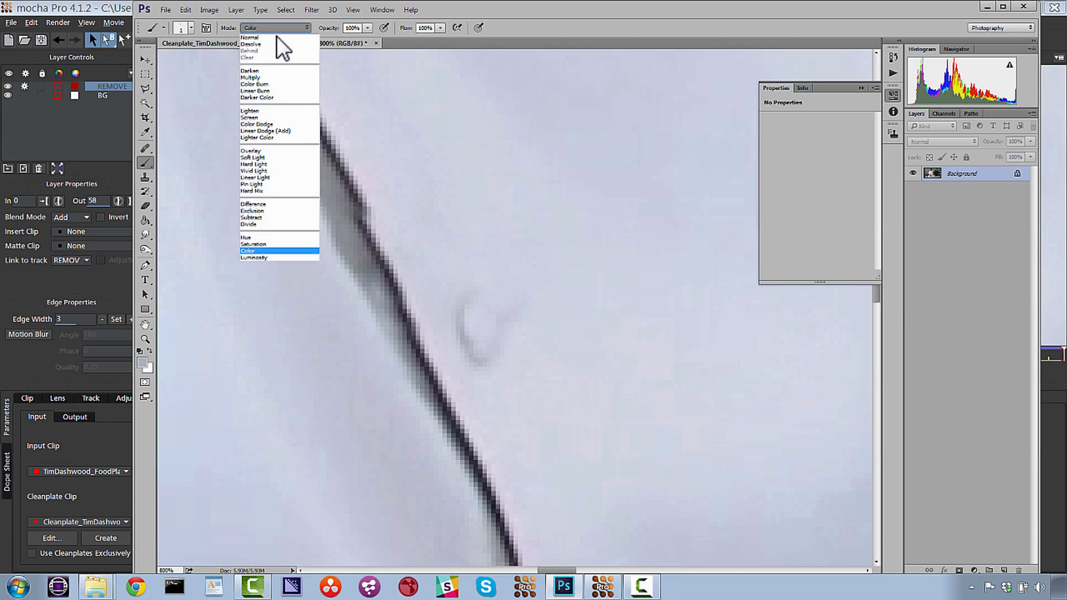
left_click(250, 38)
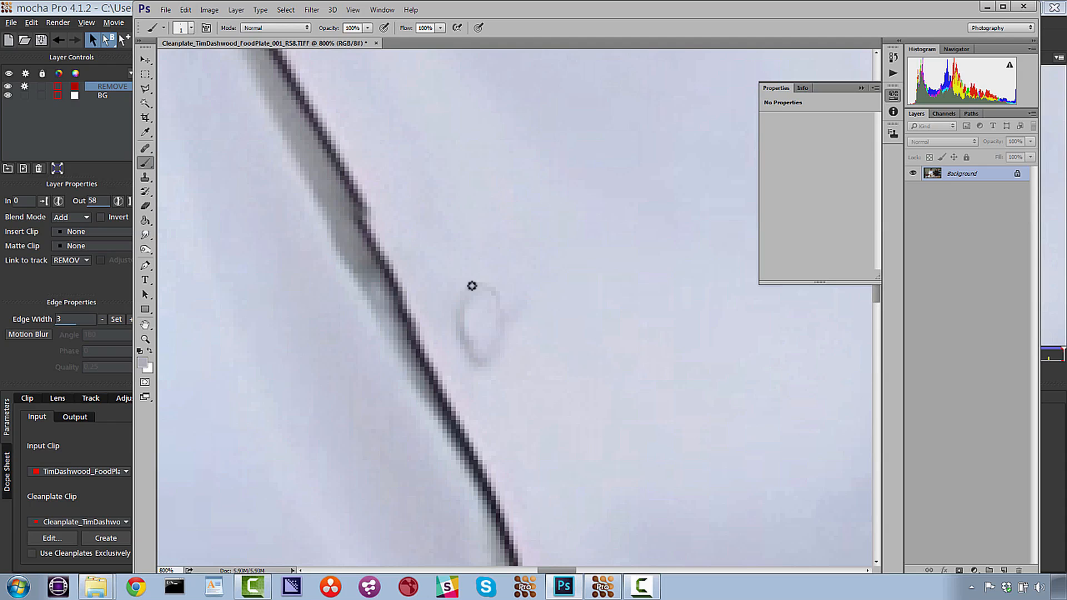
left_click_drag(472, 286, 492, 303)
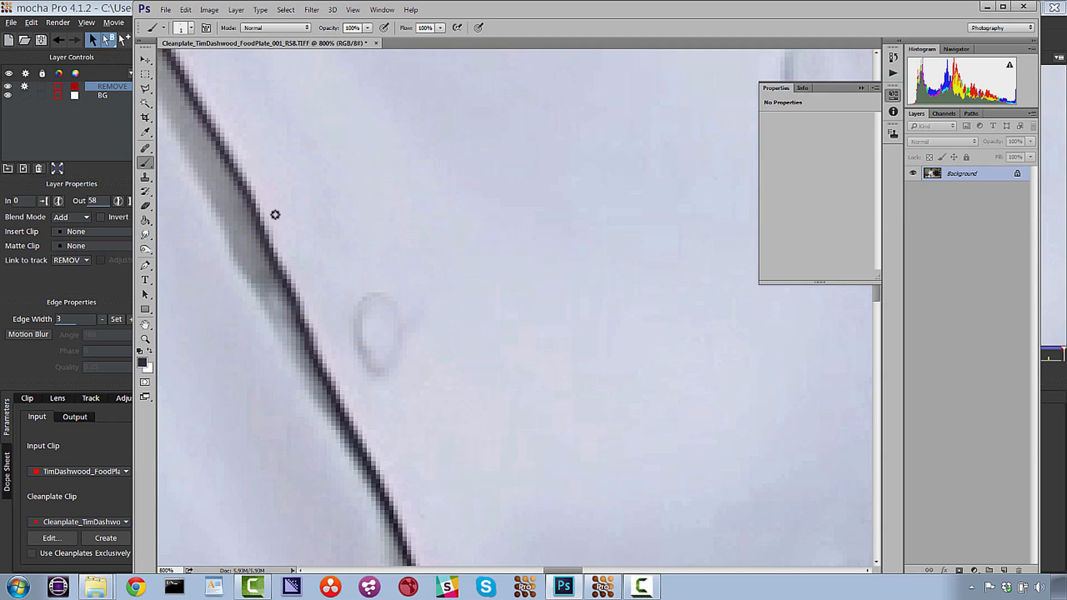
left_click(144, 234)
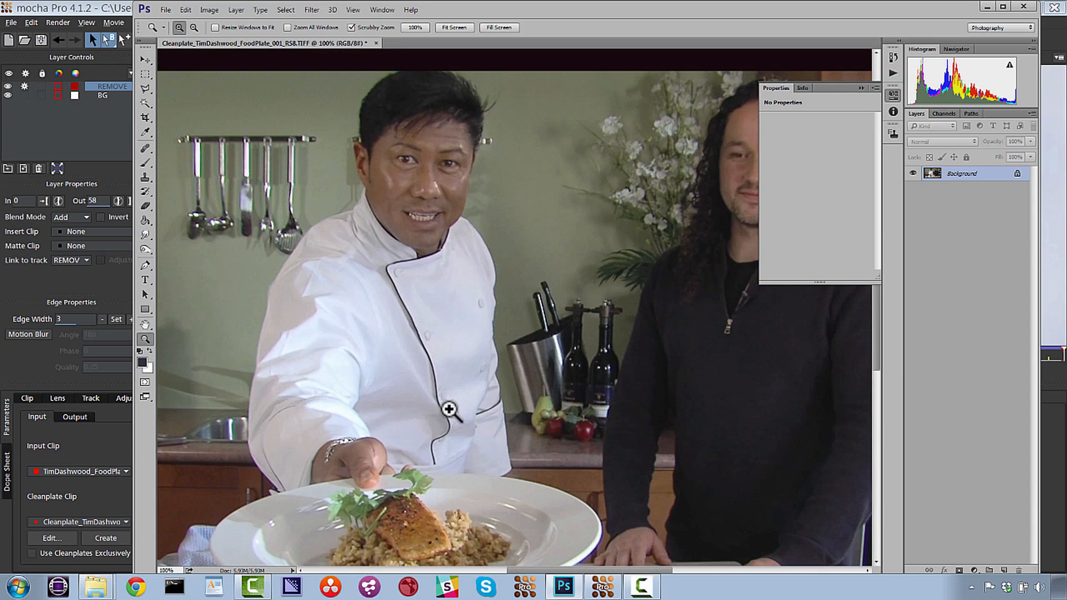
mouse_move(399, 396)
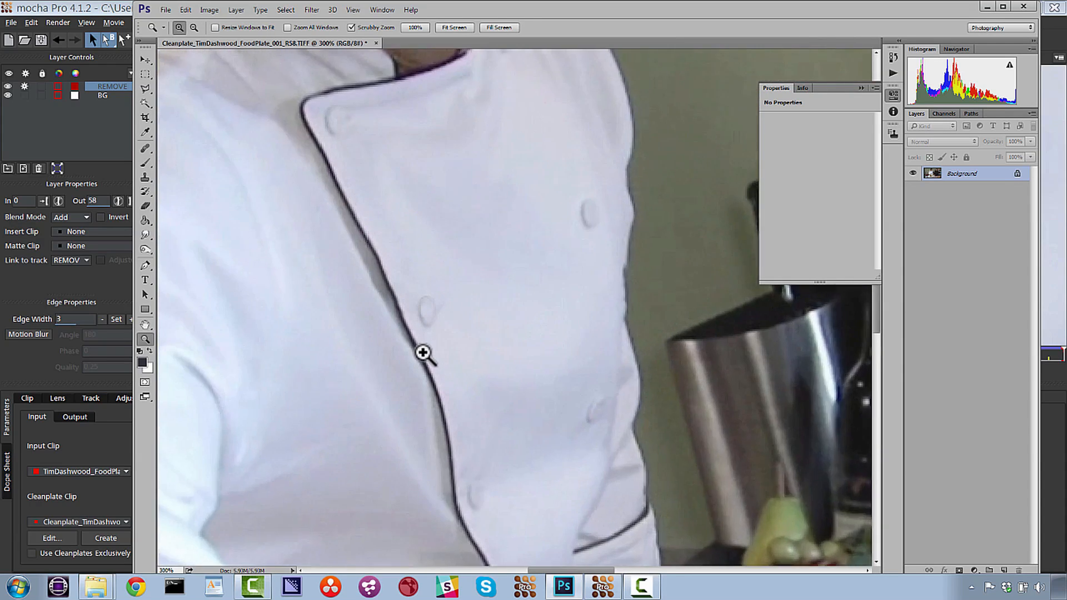
Step: Zoom in on the chef's jacket to check the microphone repair
left_click(423, 353)
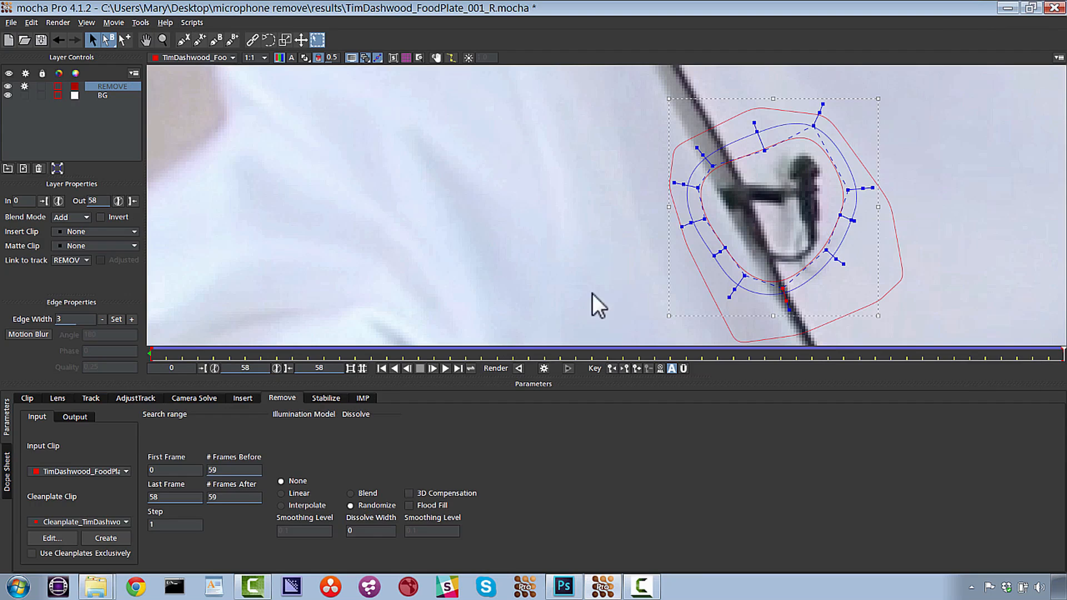
mouse_move(285, 292)
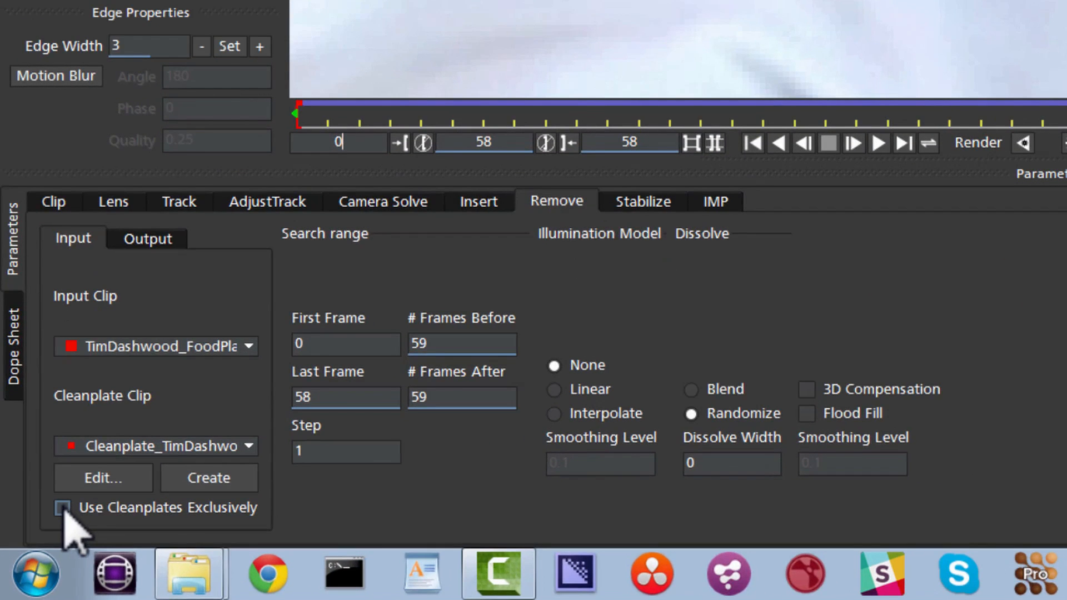
Step: Enable Use Cleanplates Exclusively and choose the Interpolate illumination model for the removal
left_click(58, 508)
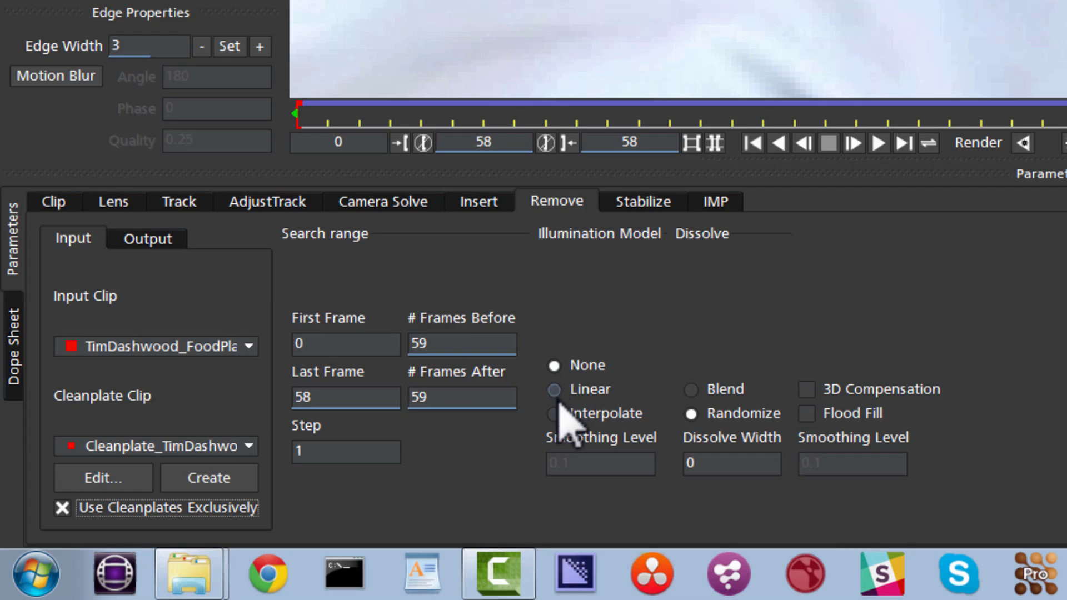
left_click(555, 414)
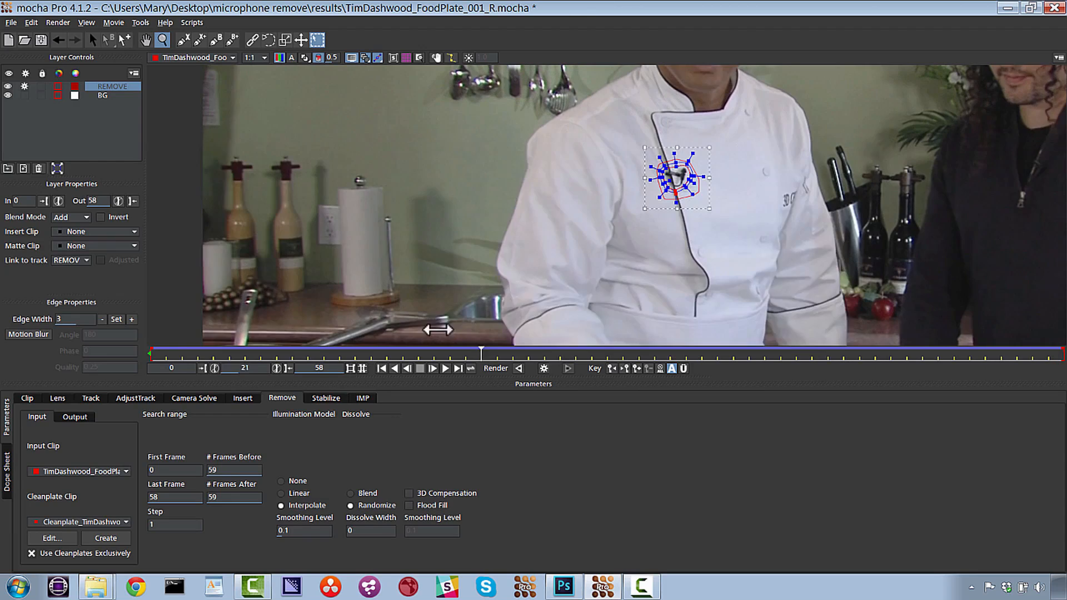
Step: Scrub through the shot and render the microphone removal so the jacket appears clean
left_click_drag(481, 352, 828, 352)
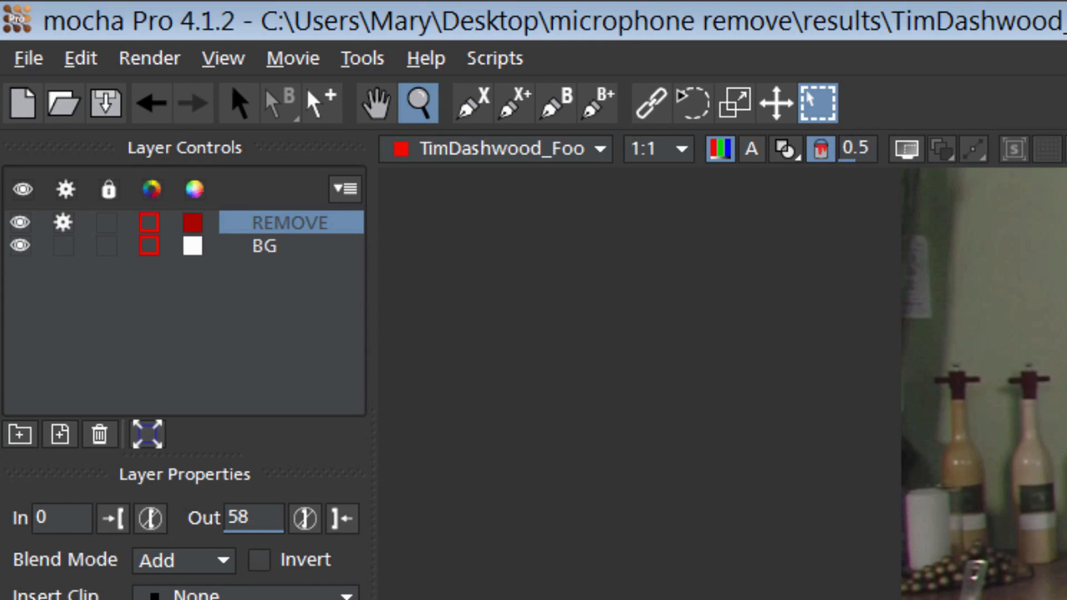
left_click(373, 104)
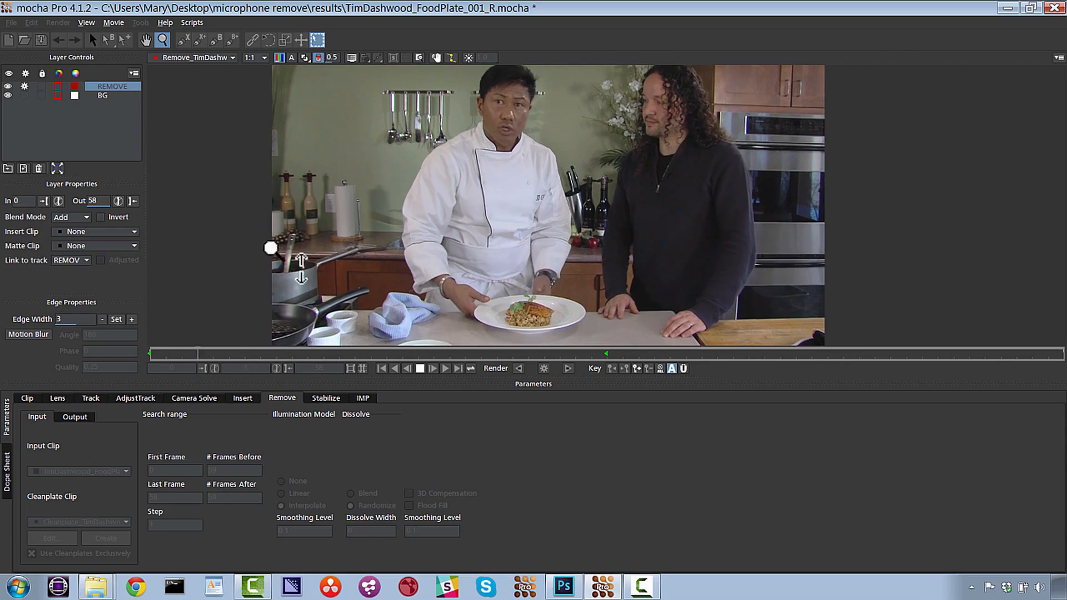
Step: Export the rendered clip as QuickTime movie TimDashwood_FoodPlate_001_R_RENDER.mov, replacing the existing file
left_click(11, 22)
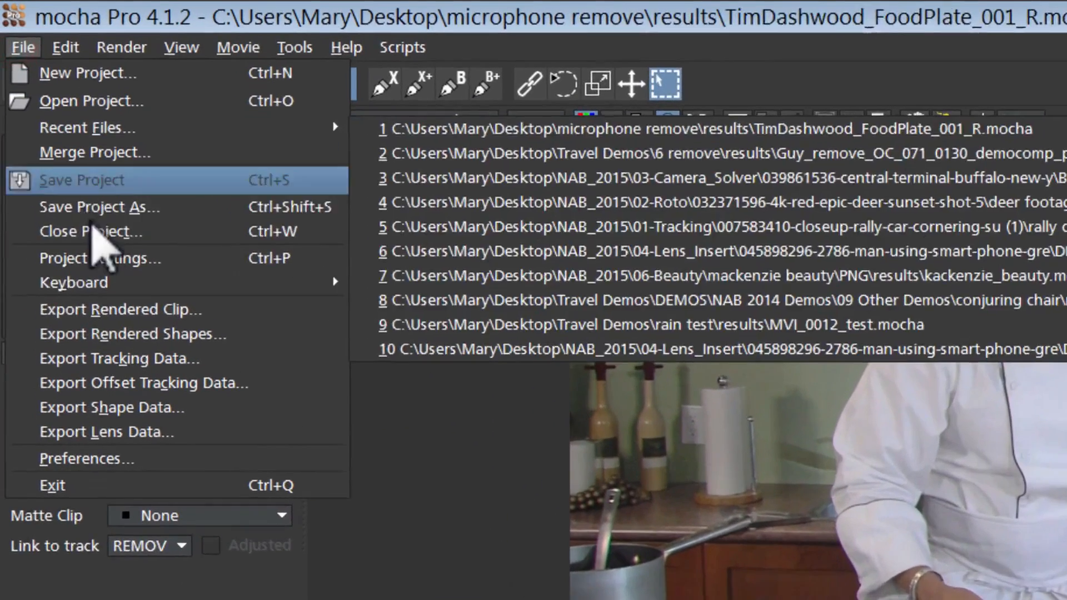
left_click(120, 309)
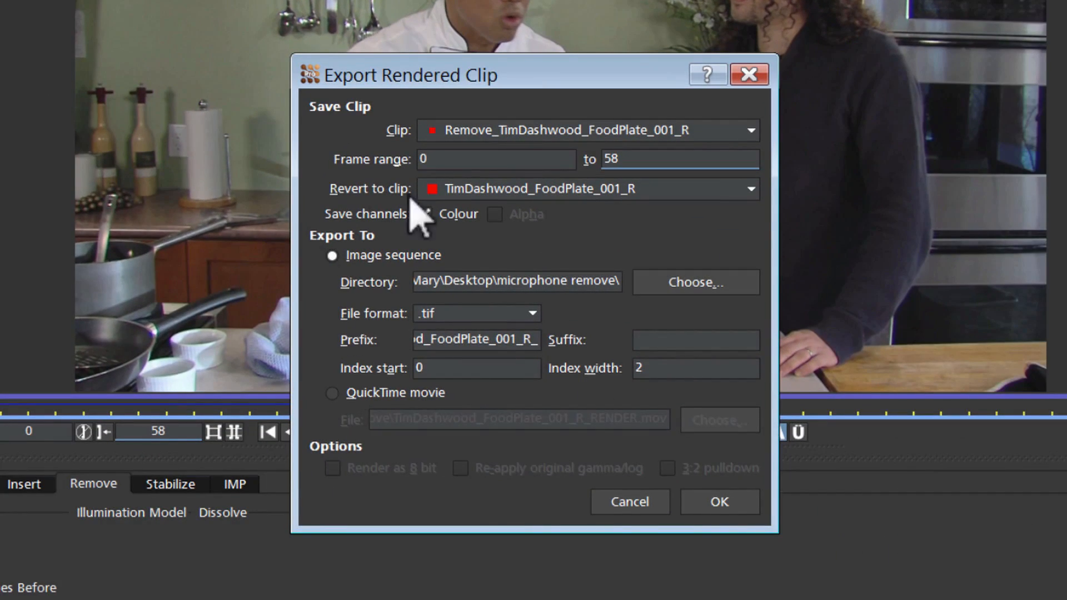
left_click(333, 392)
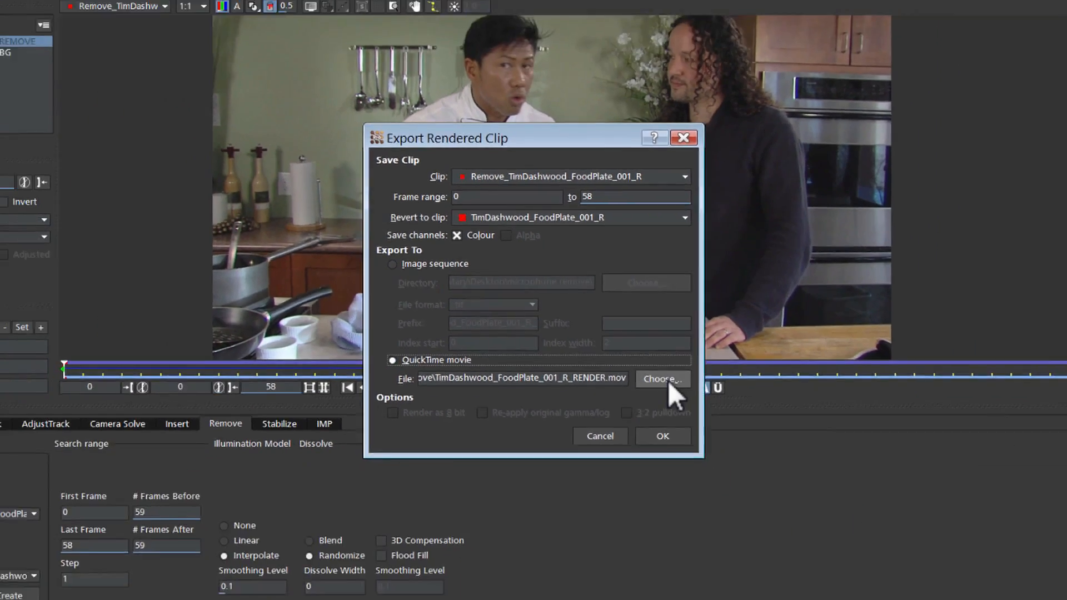
left_click(661, 379)
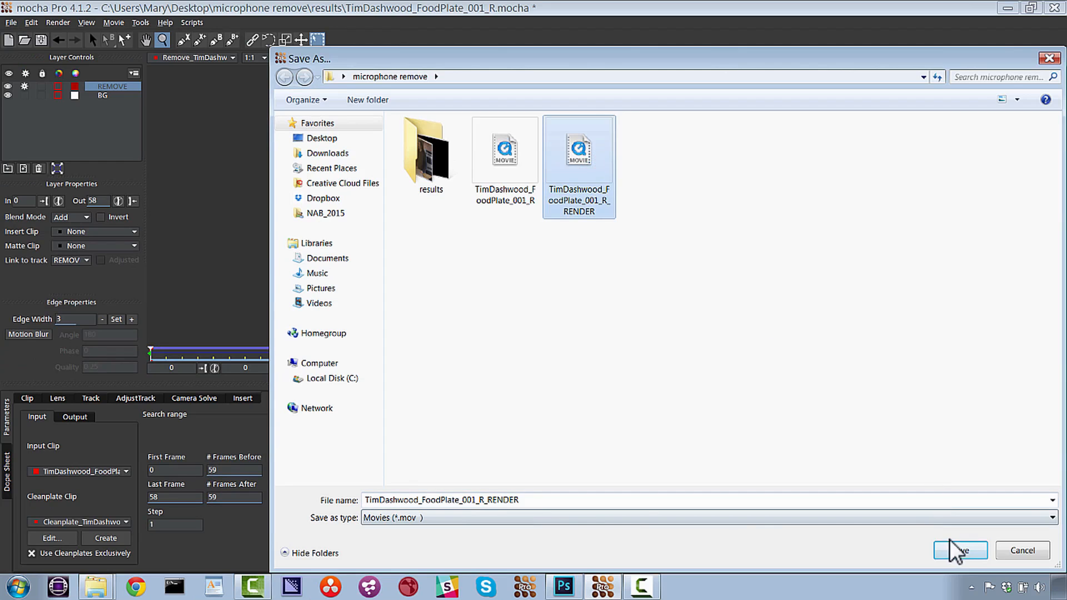
left_click(960, 551)
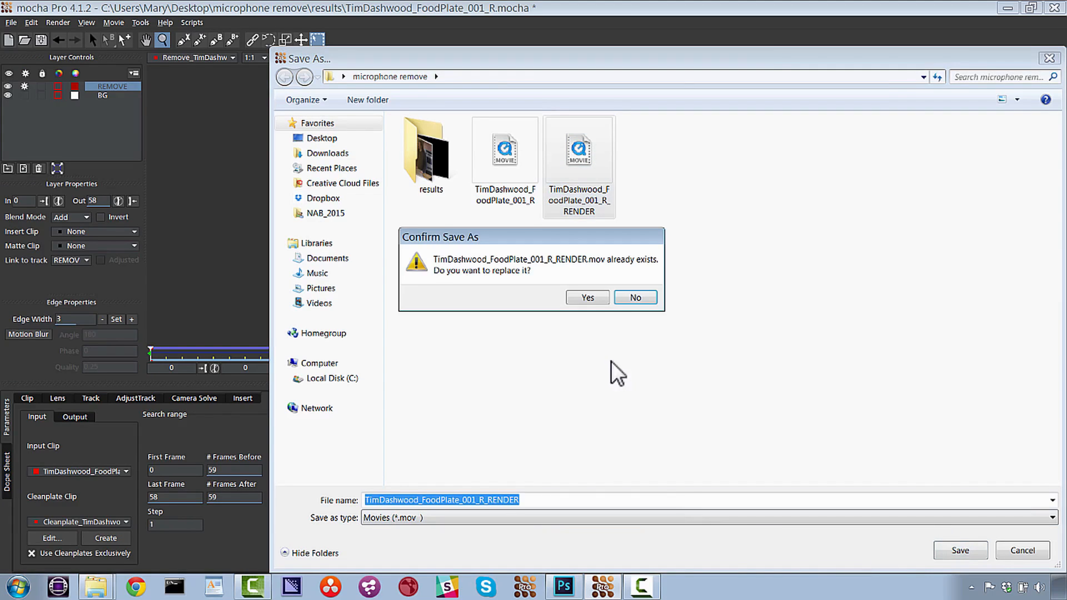
left_click(586, 298)
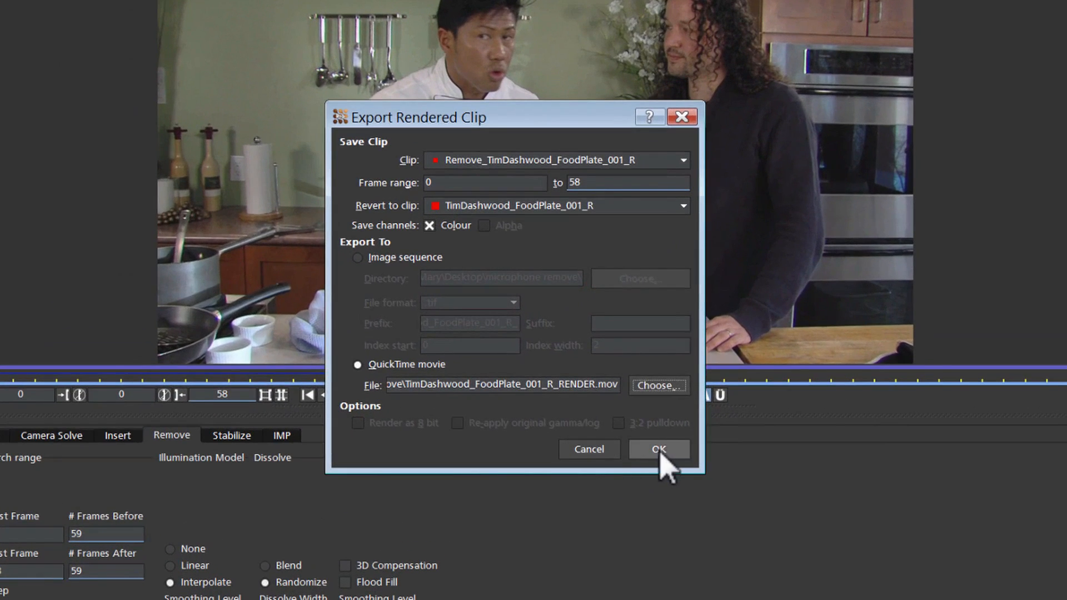